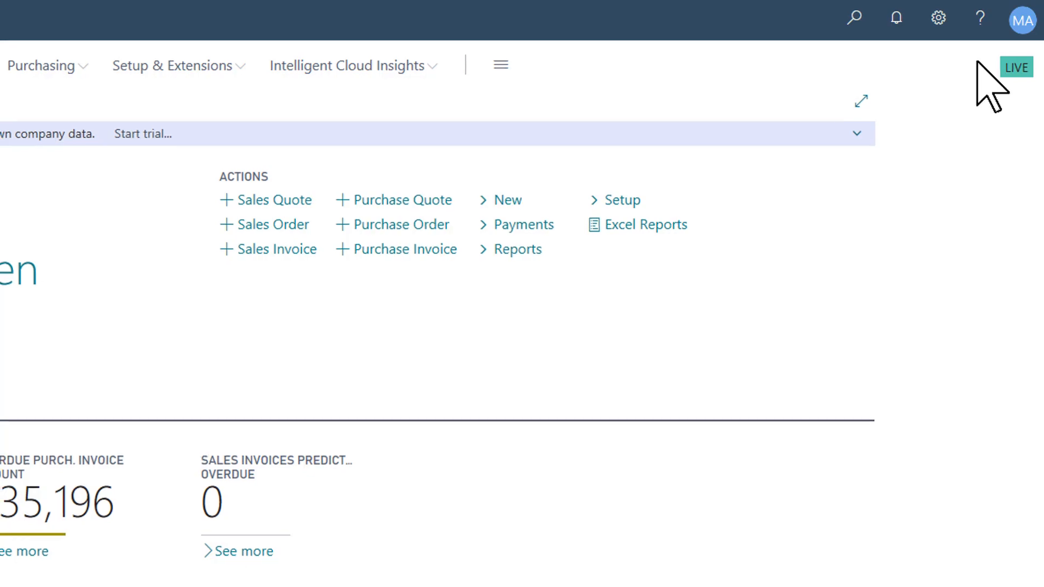
Change the working company to CRONUS UK Ltd. through My Settings' Company lookup.
left_click(937, 18)
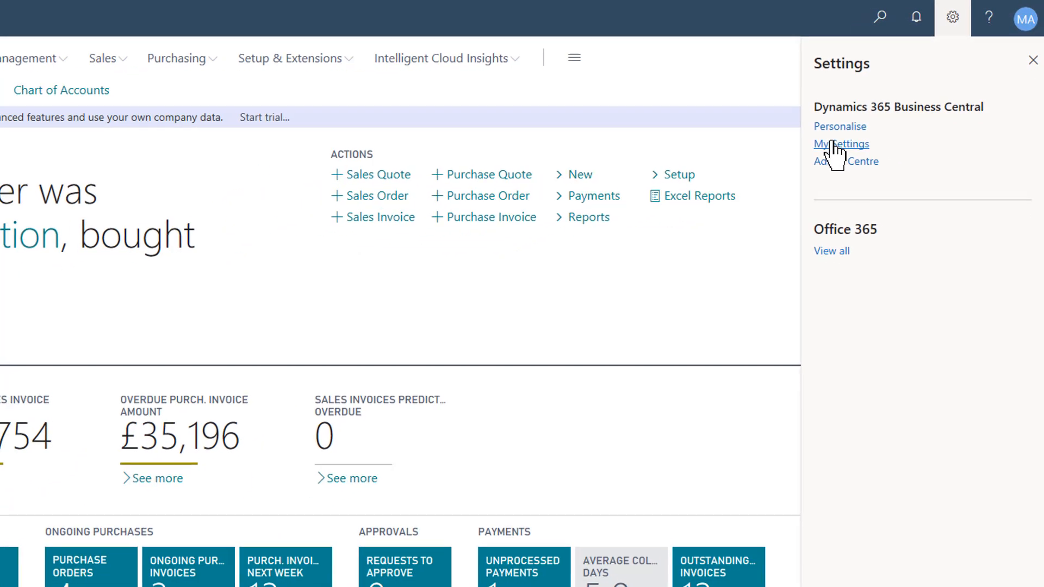
left_click(842, 143)
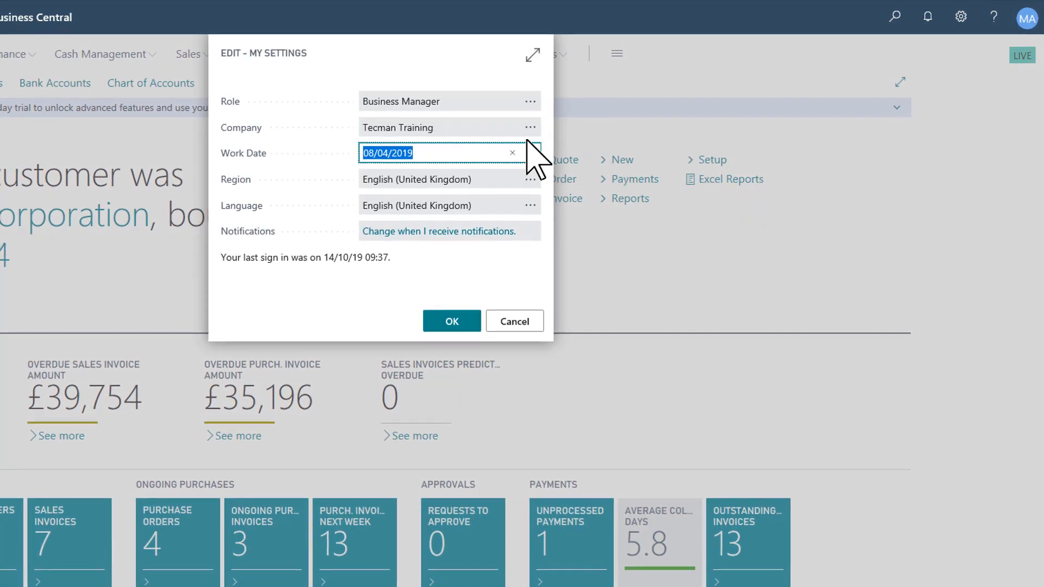
left_click(531, 127)
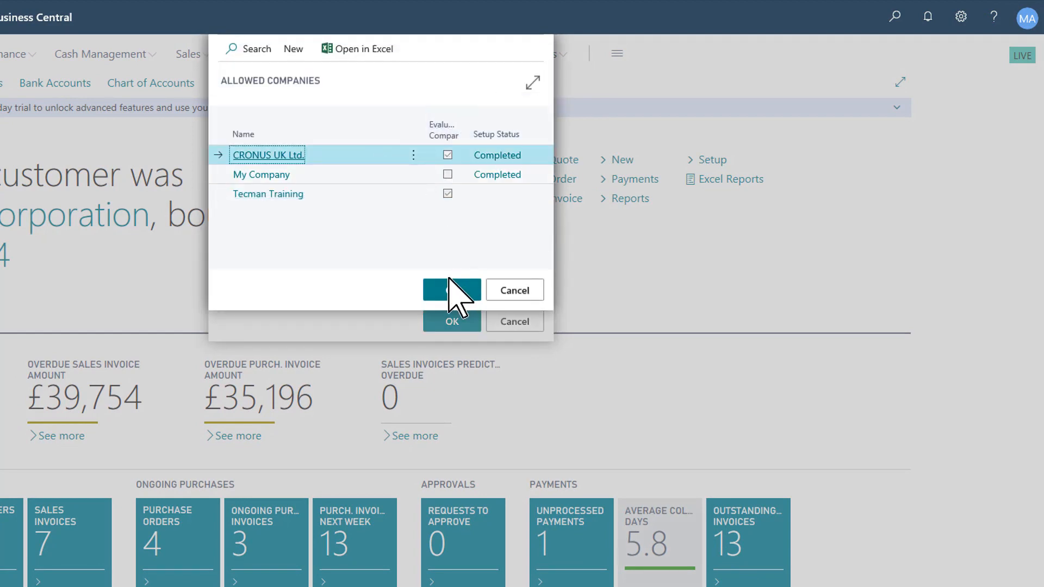
left_click(451, 289)
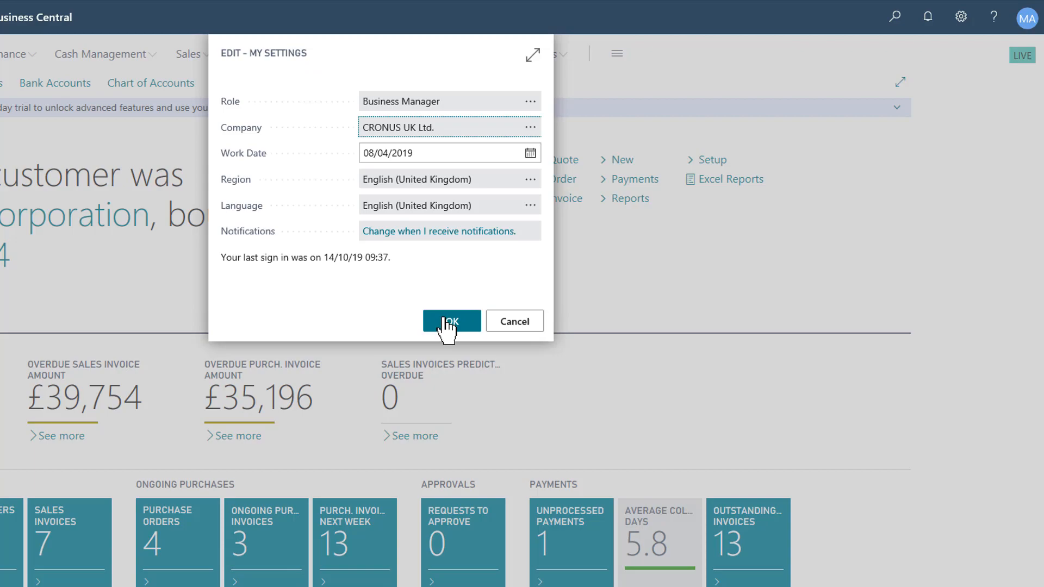
left_click(451, 321)
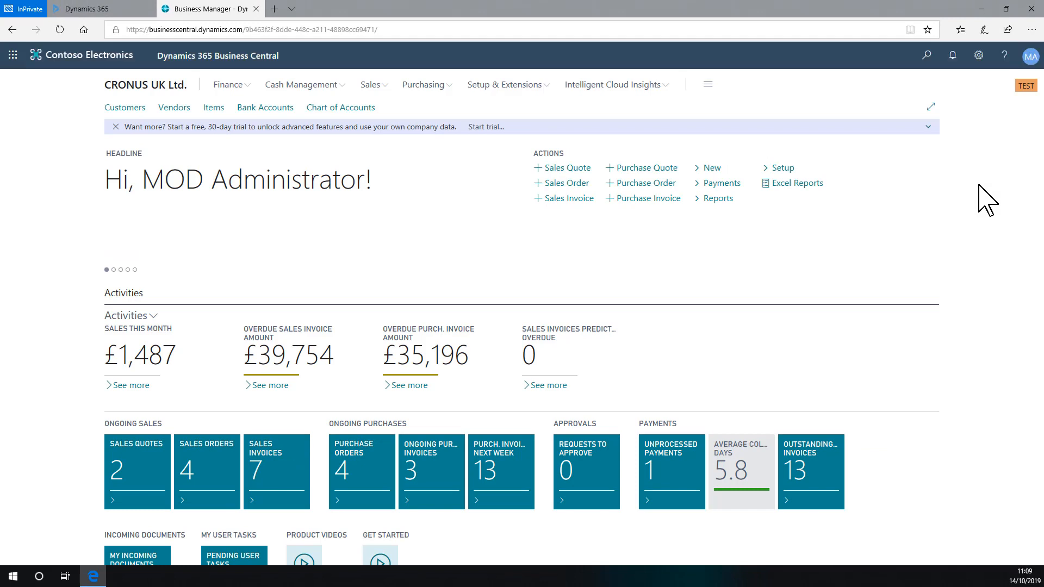
mouse_move(1000, 156)
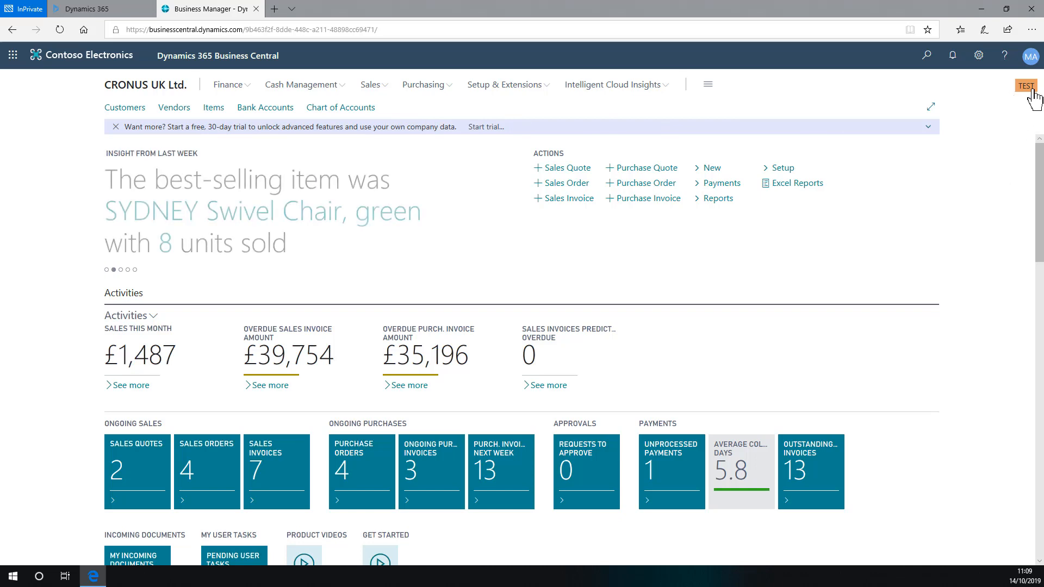
mouse_move(1029, 110)
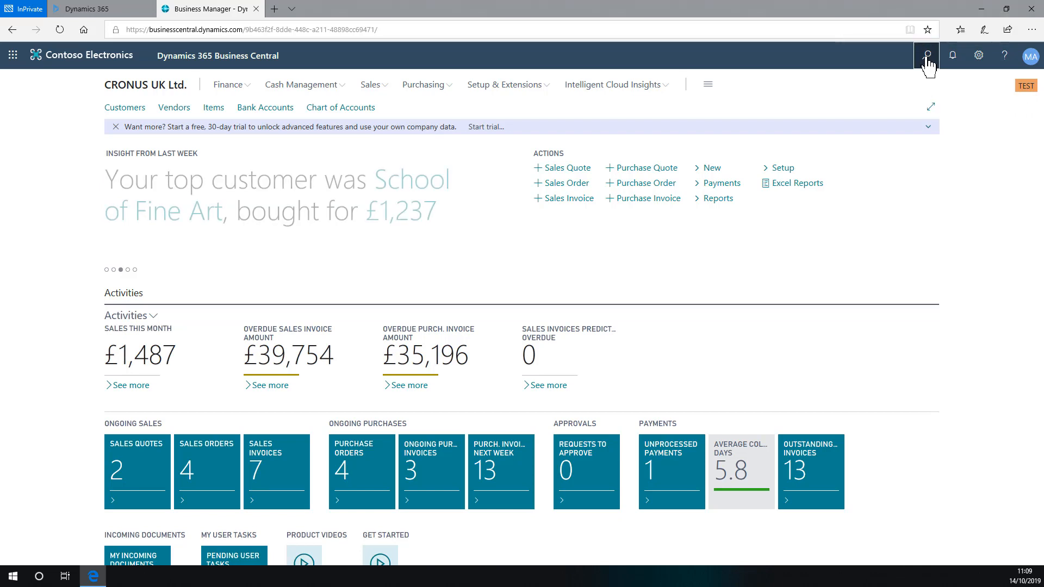
Search Tell Me for "co info" to locate the Company Information page.
type("co info")
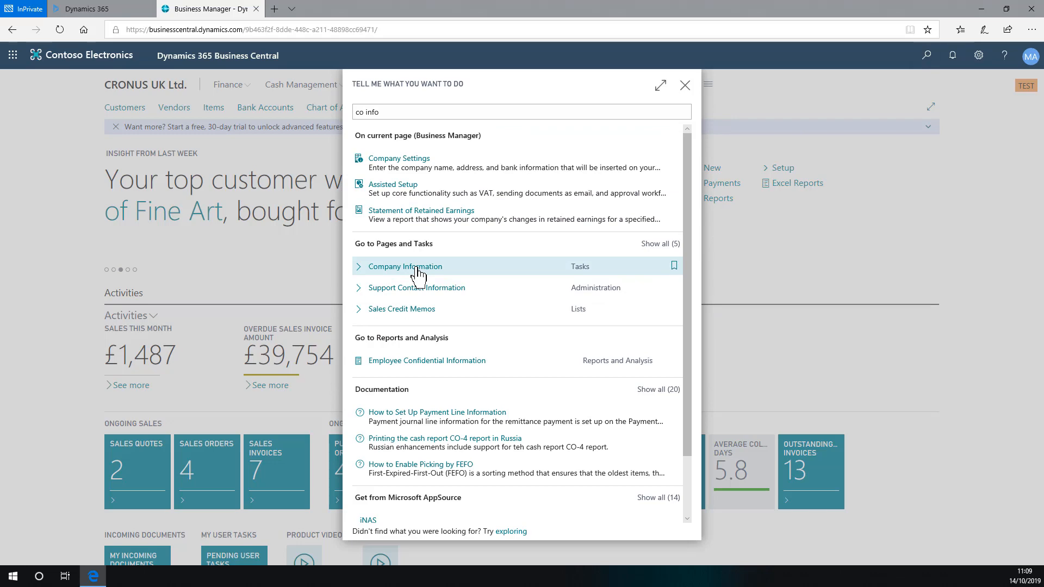
Show Company Information at full width with the Company Badge section revealed.
left_click(404, 266)
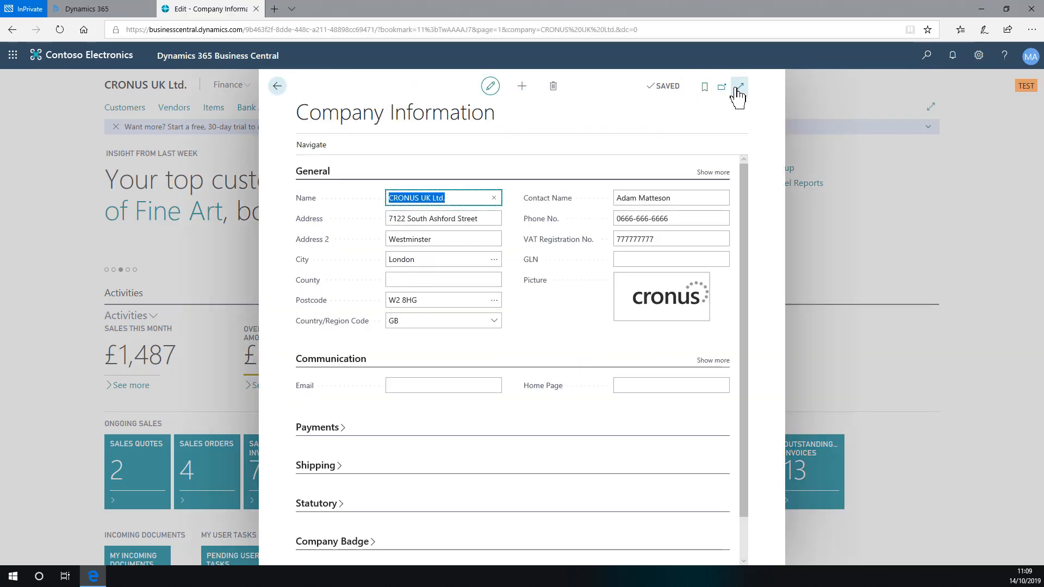
left_click(739, 86)
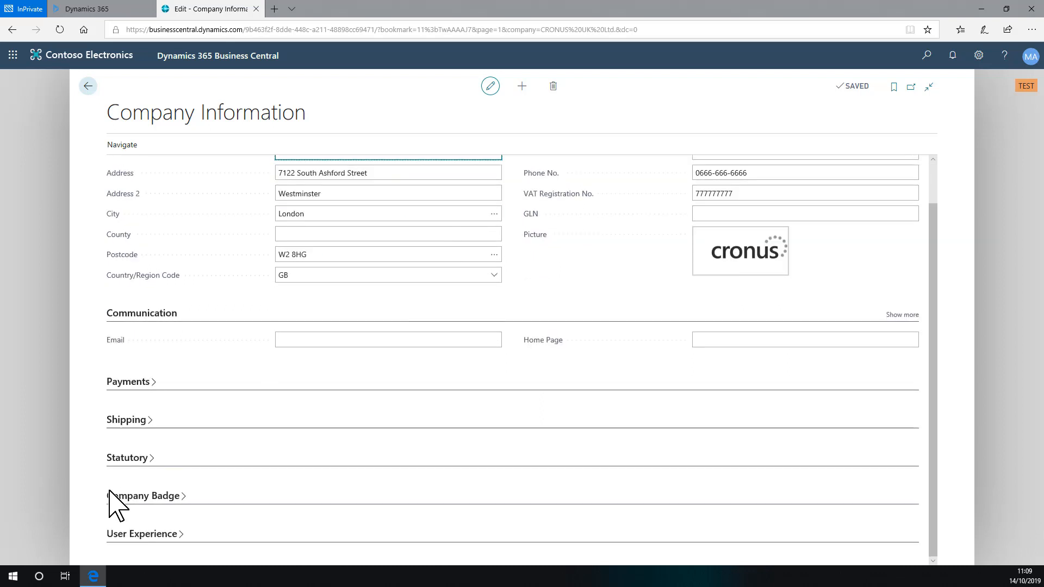
left_click(143, 495)
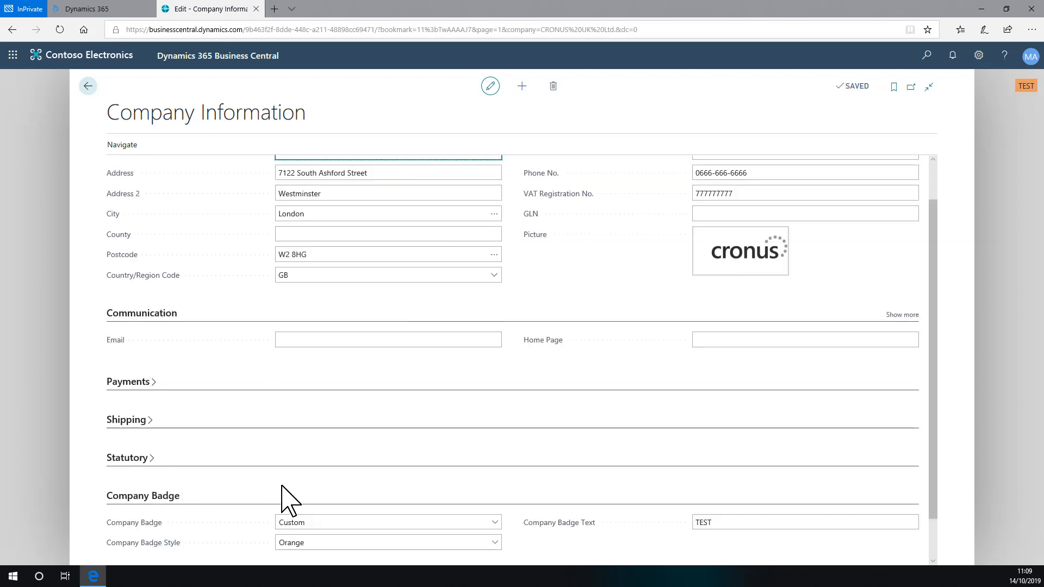
scroll("down", 3)
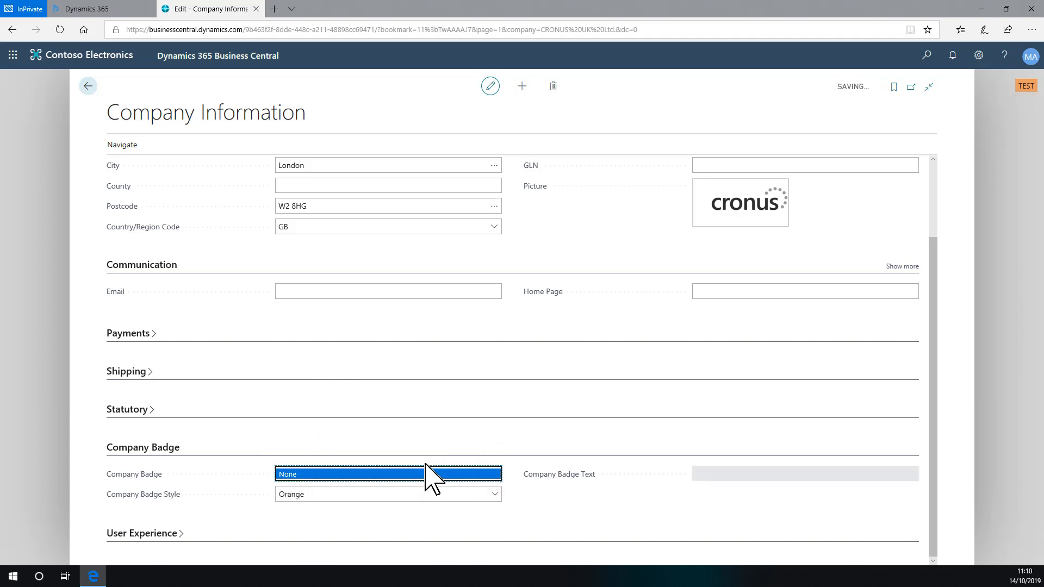
Set the company badge to Custom with text TEST and Orange style.
left_click(536, 519)
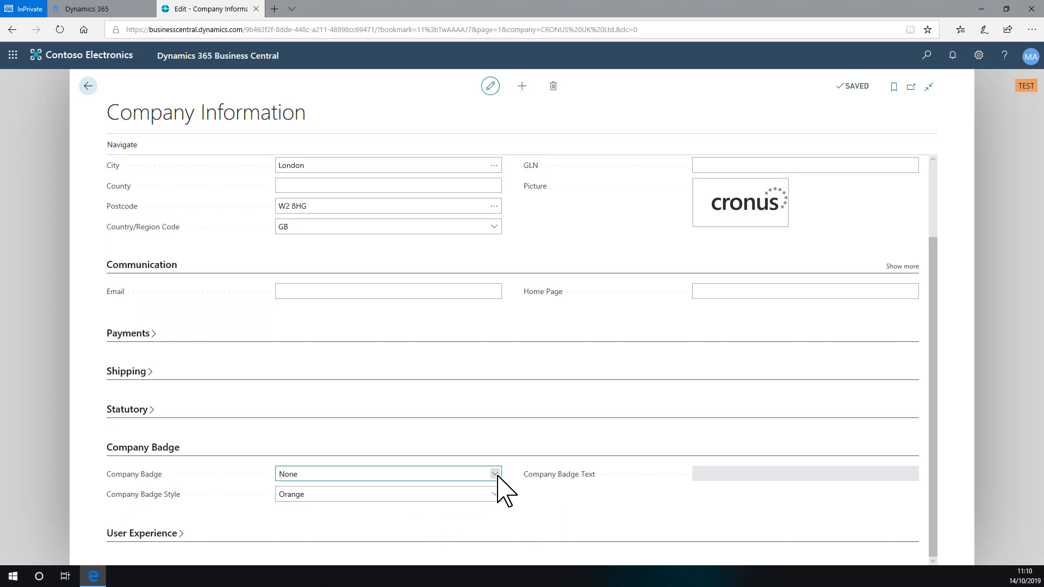
left_click(493, 474)
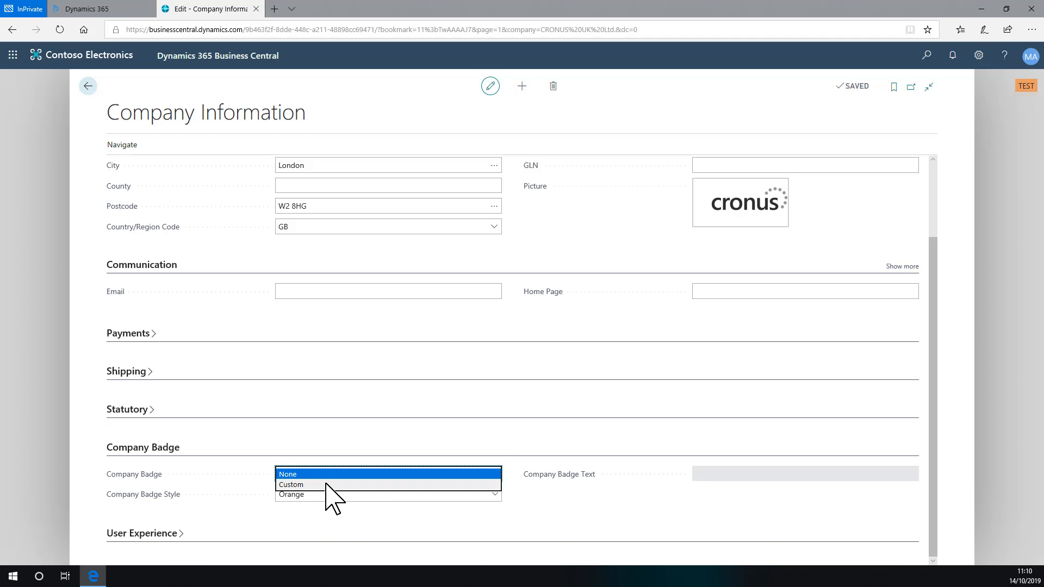
left_click(291, 484)
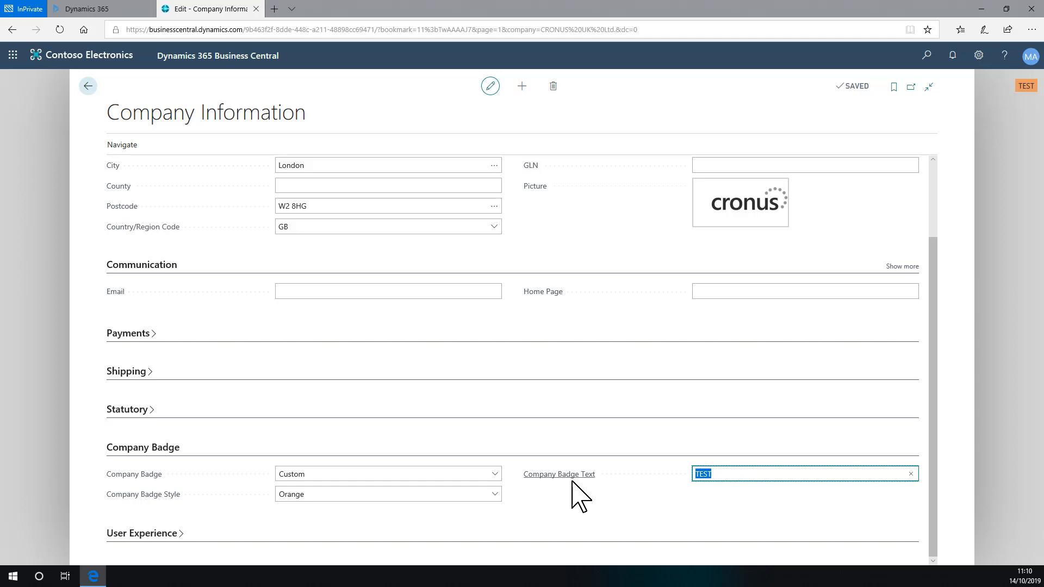
mouse_move(679, 505)
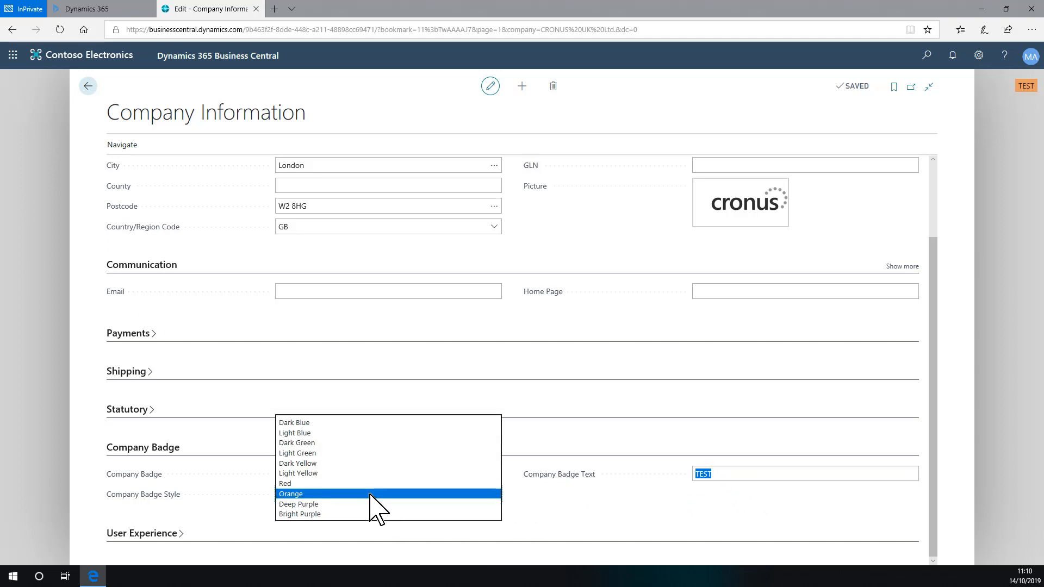
left_click(291, 493)
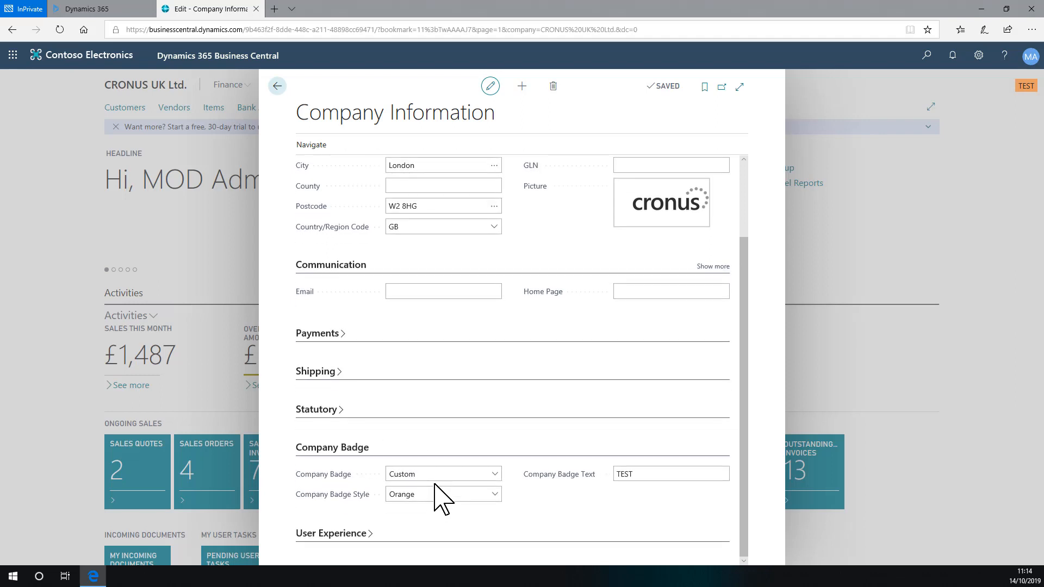
Find Posted Sales Invoices via Tell Me search "po sal inv" and show the list.
left_click(442, 494)
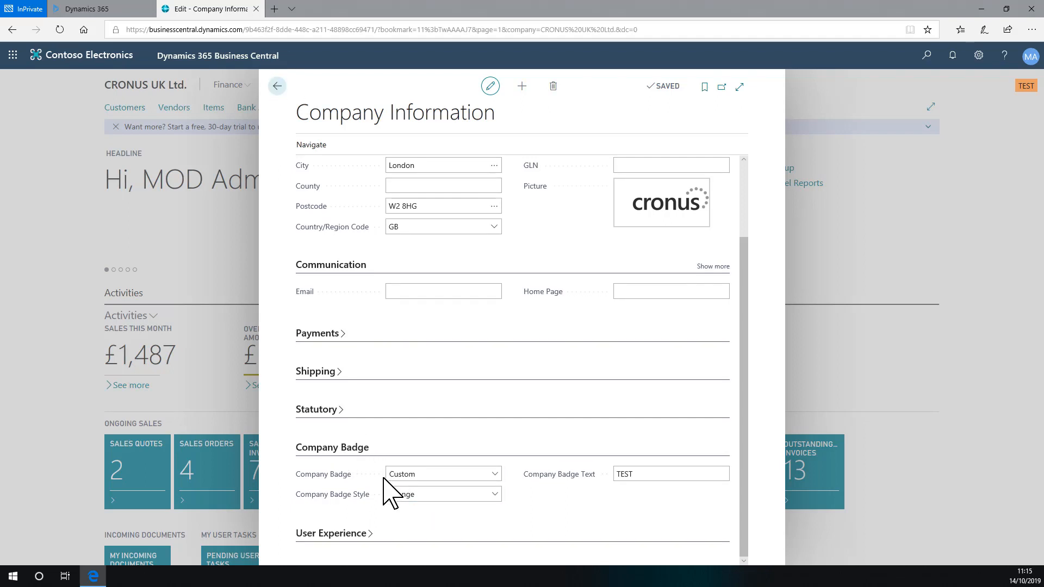
left_click(442, 494)
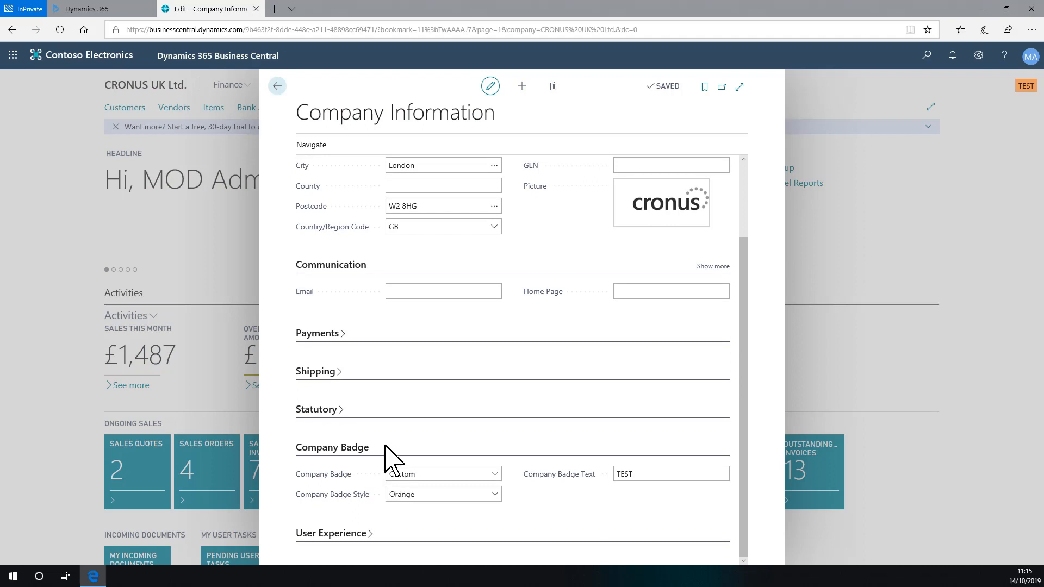
mouse_move(765, 231)
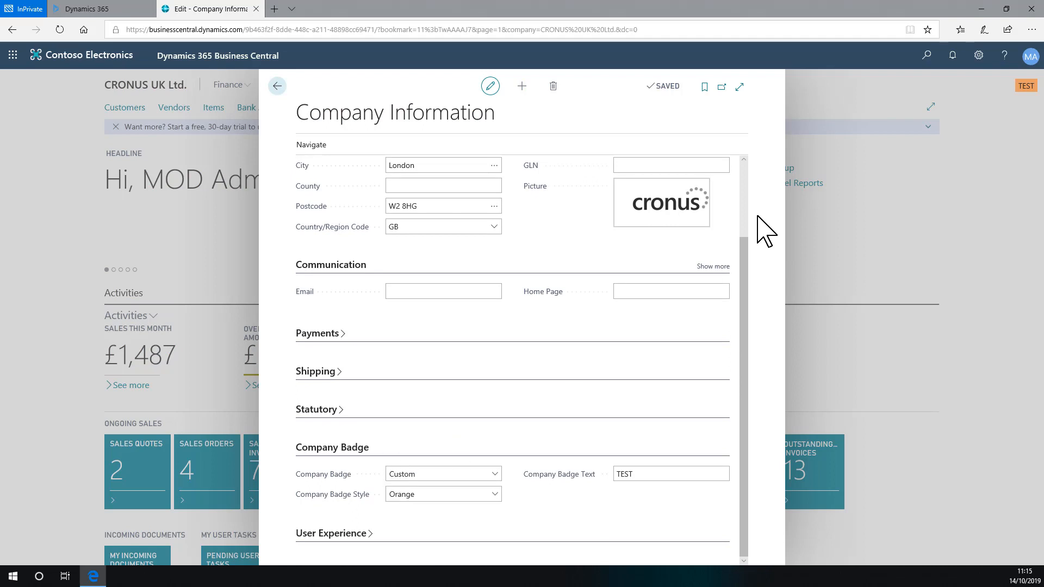
left_click(925, 55)
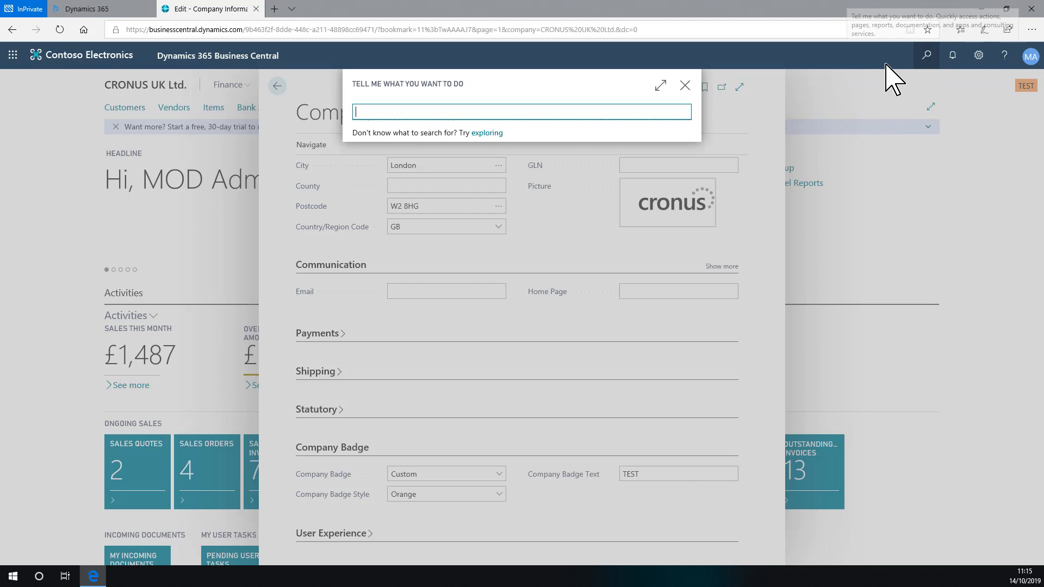
type("po sal")
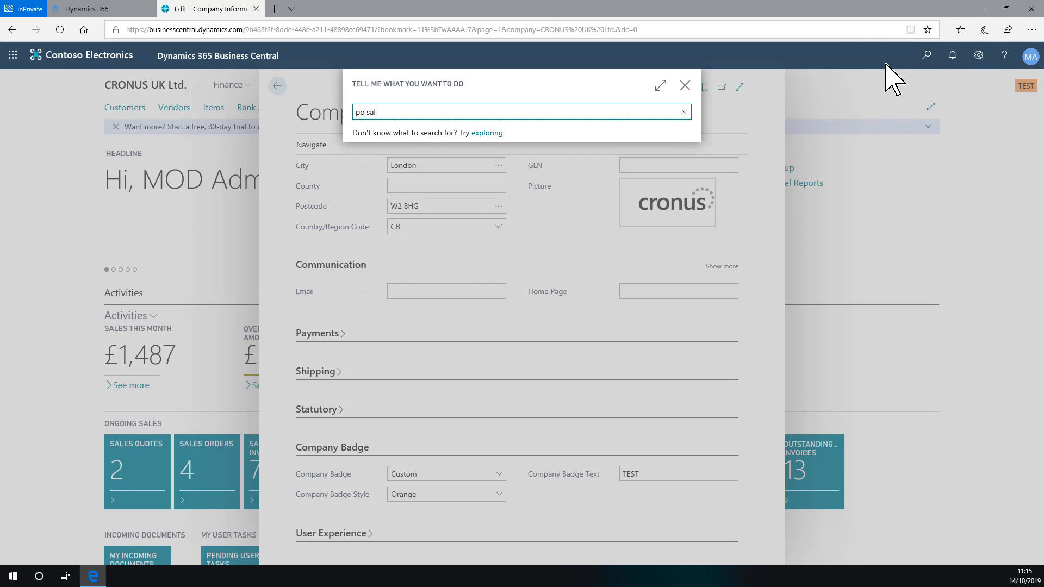
type("inv")
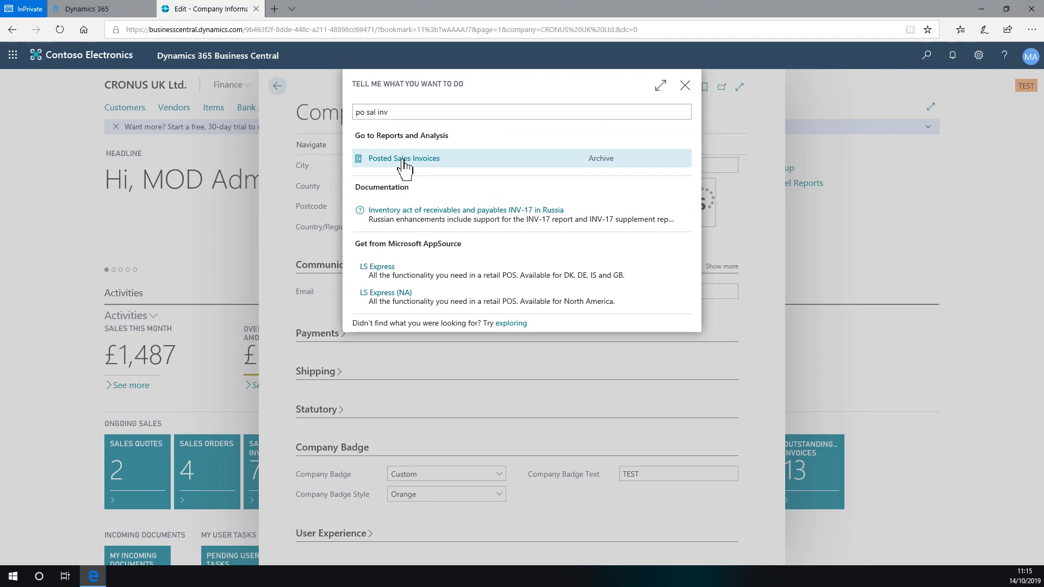
left_click(403, 158)
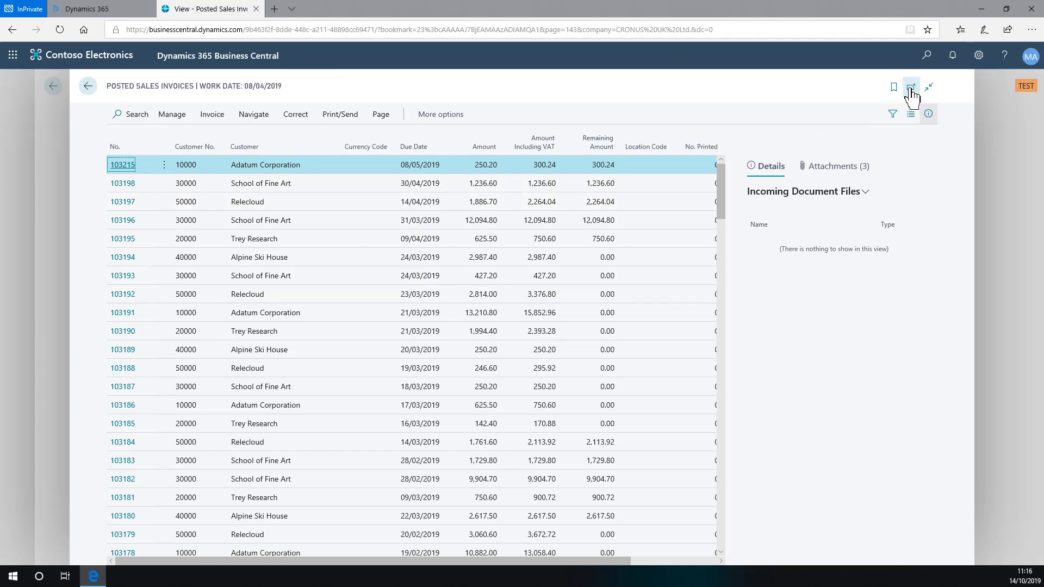
mouse_move(912, 87)
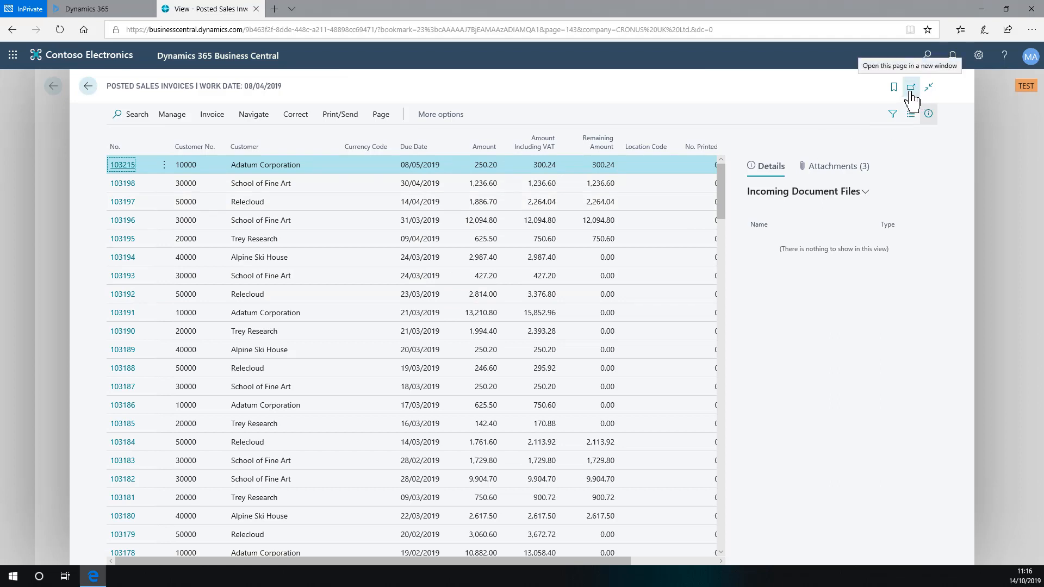
Pop the CRONUS Posted Sales Invoices list out into its own browser window.
left_click(911, 86)
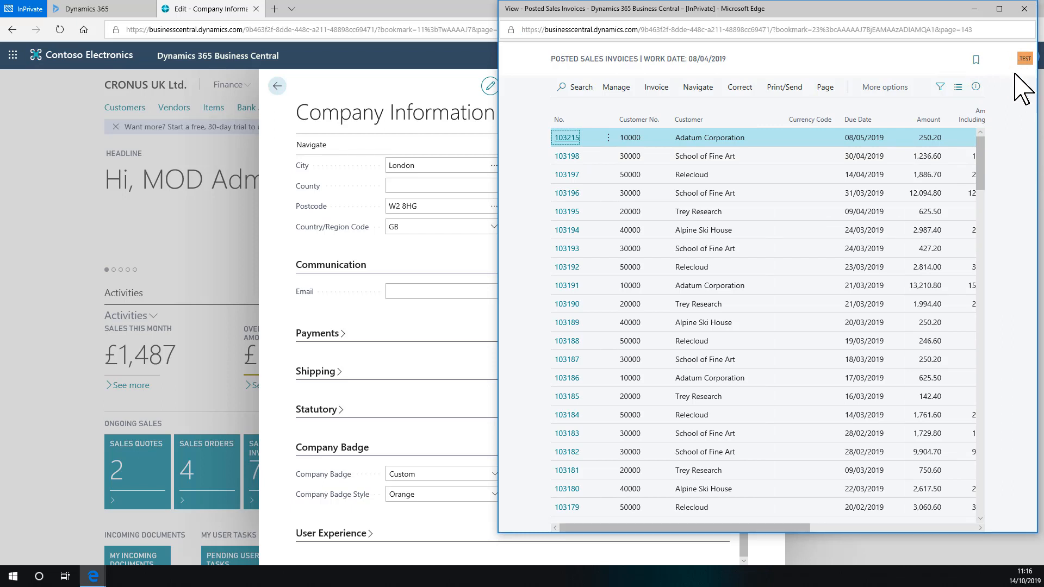
mouse_move(468, 71)
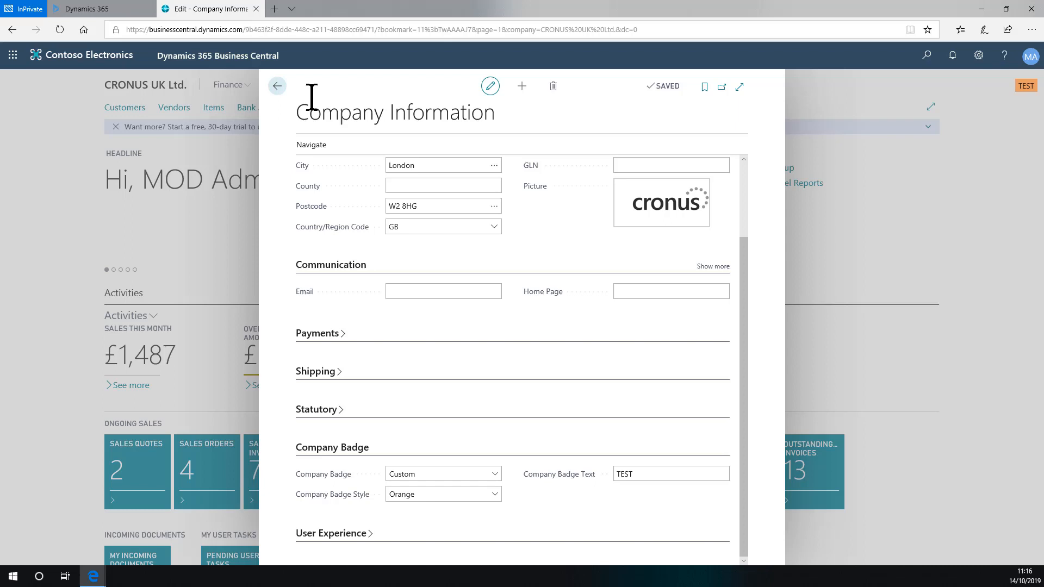
mouse_move(277, 86)
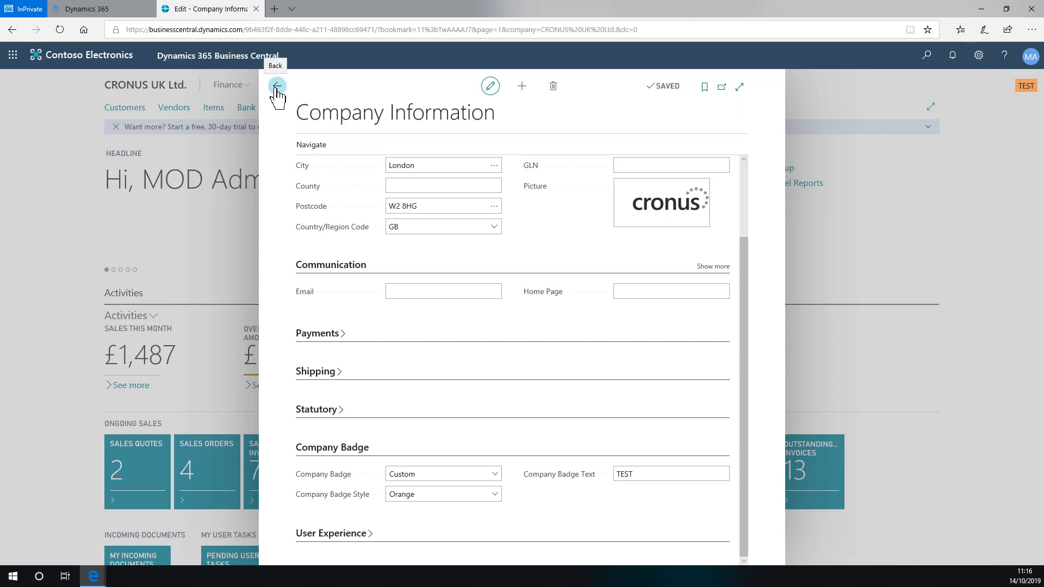
Return home and change the working company to Tecman Training through My Settings.
left_click(277, 86)
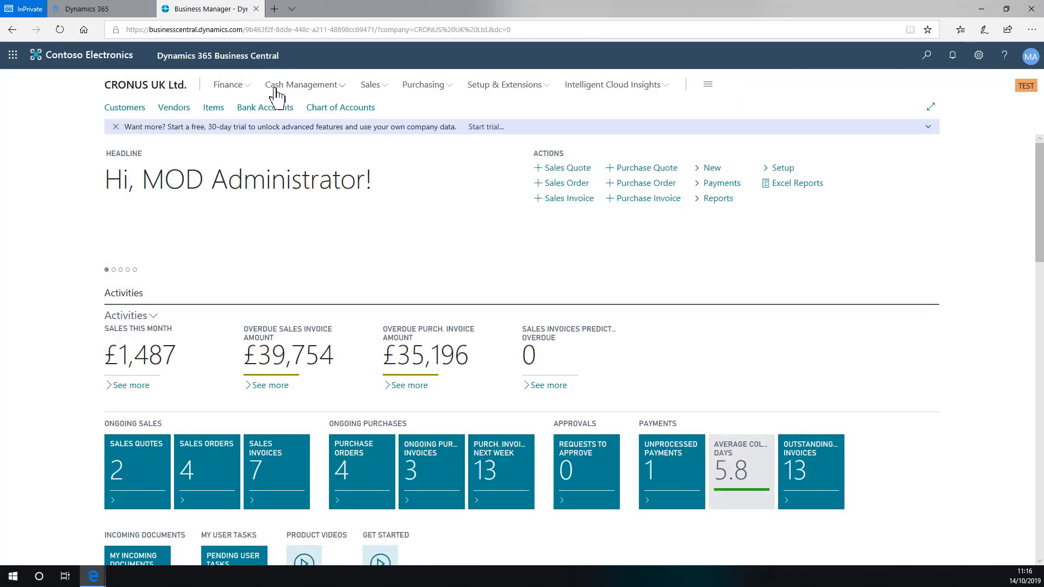
left_click(978, 55)
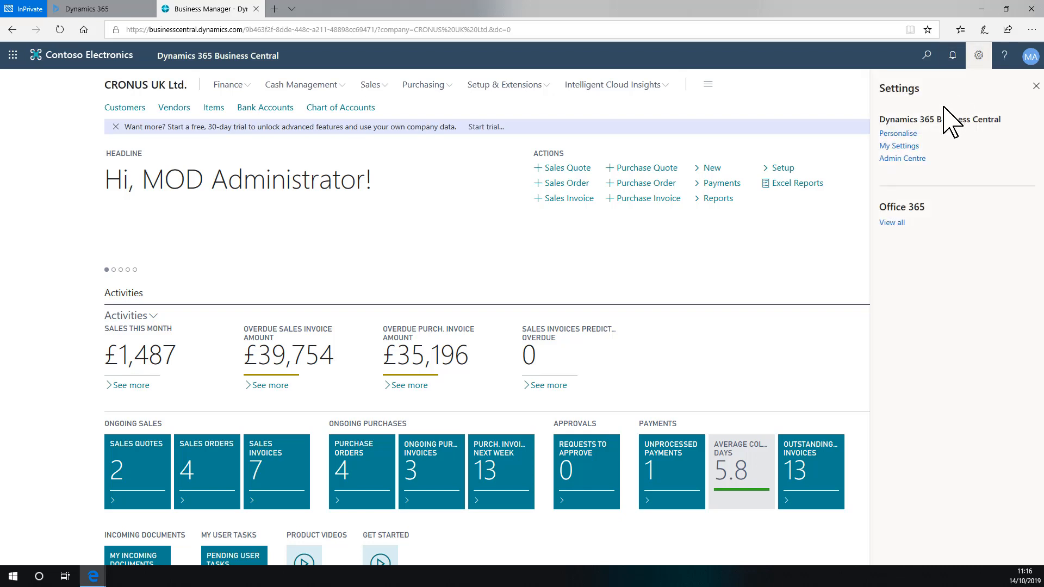
left_click(977, 55)
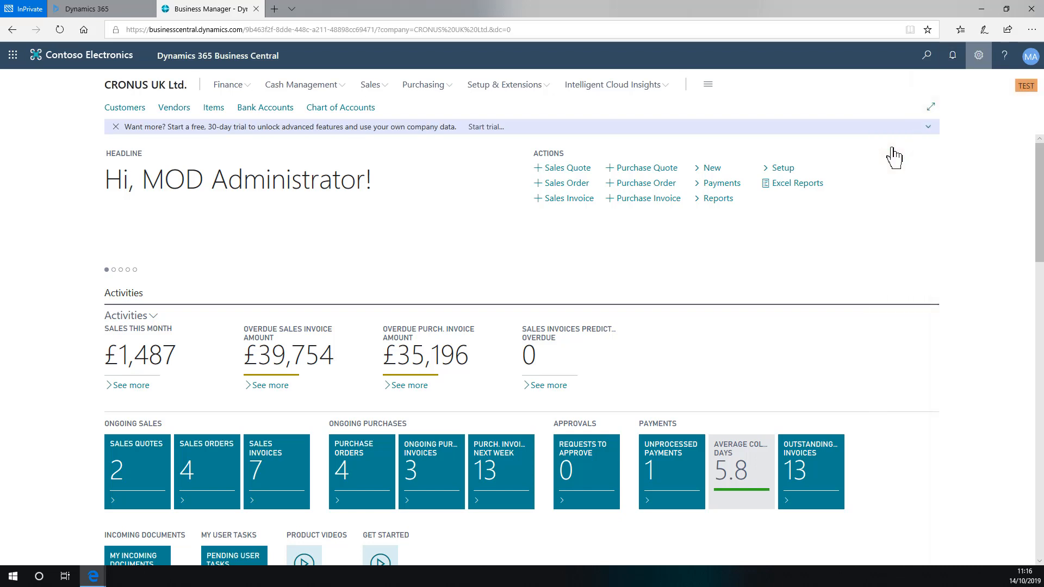
left_click(978, 55)
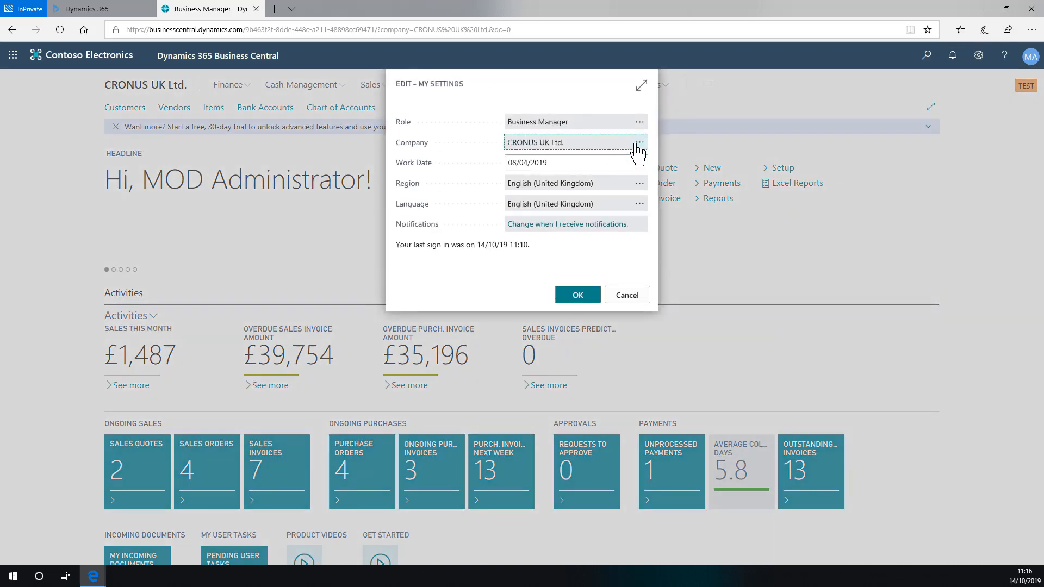
left_click(640, 142)
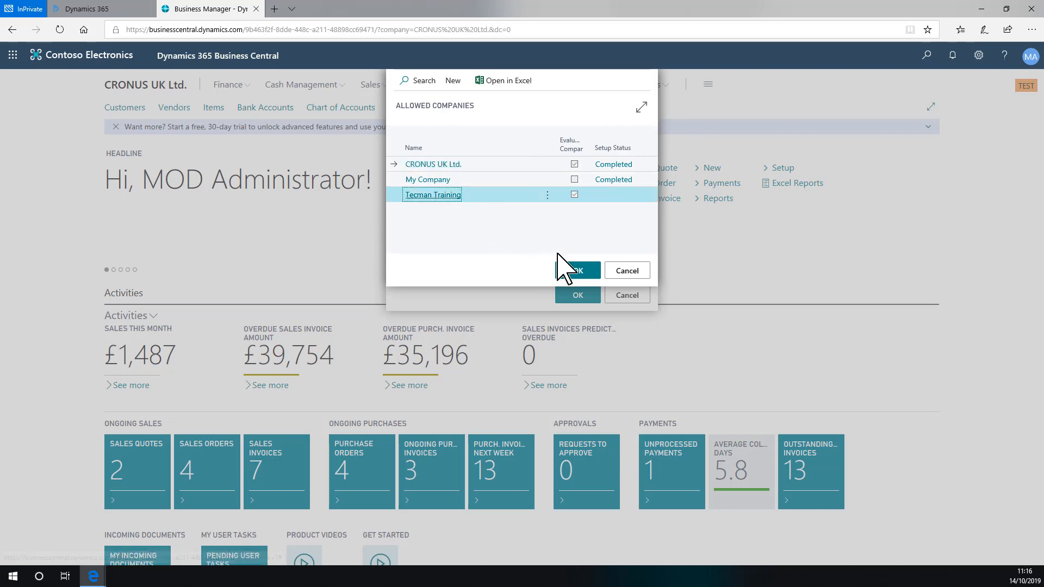
left_click(578, 270)
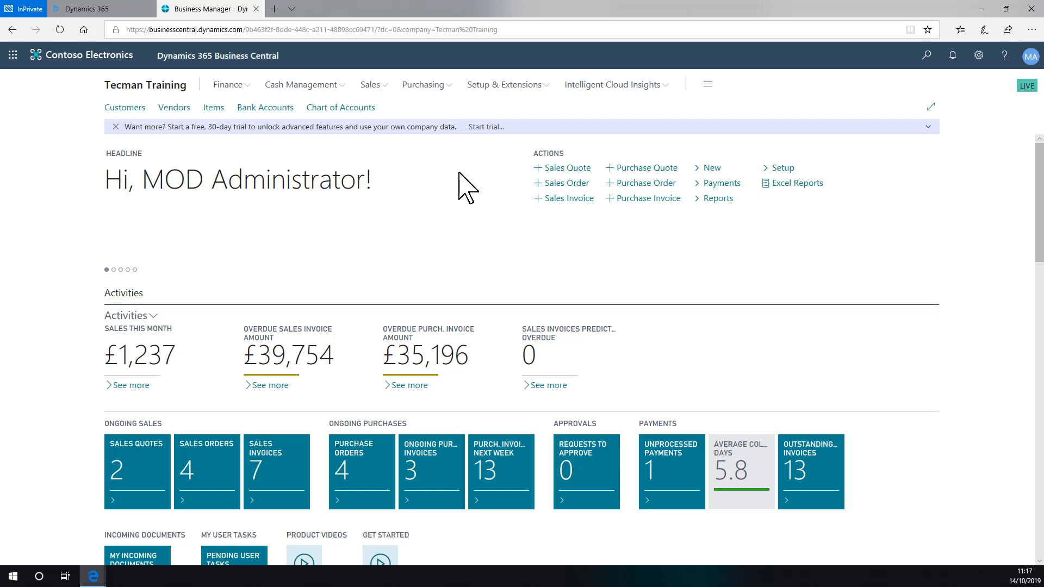
mouse_move(922, 109)
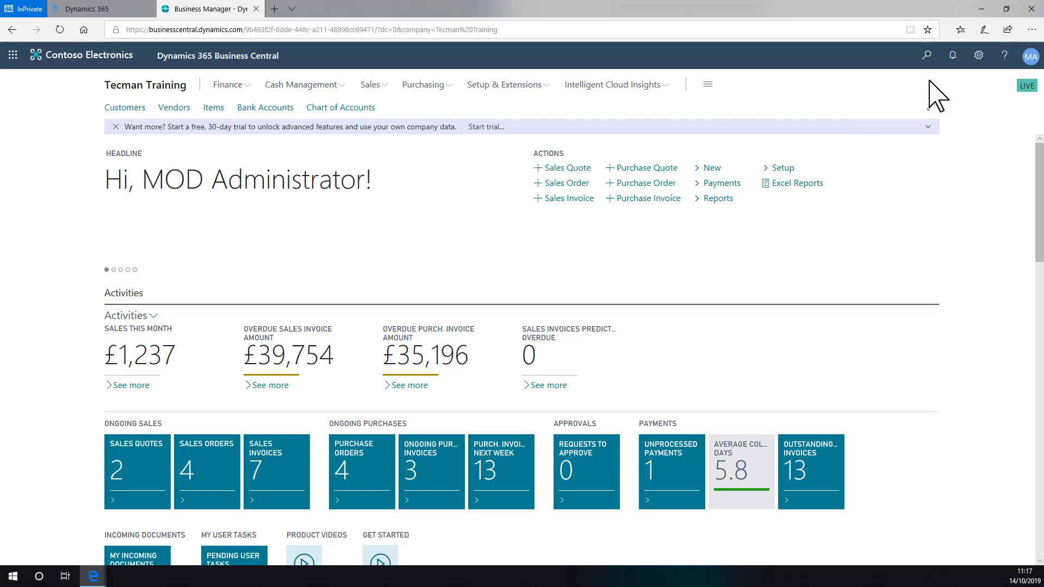
mouse_move(932, 103)
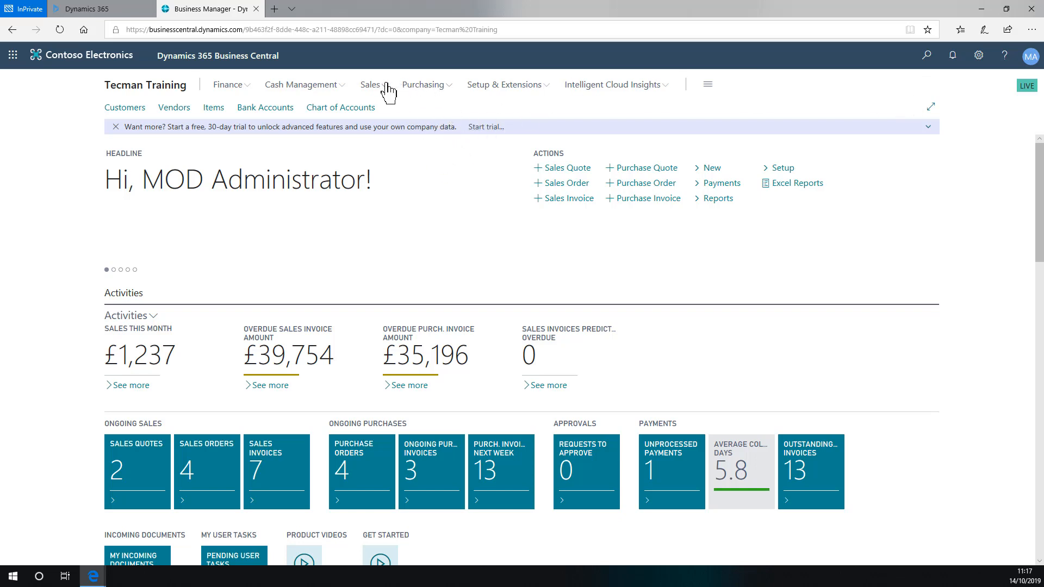
Show Tecman Training's Posted Sales Invoices list from the Sales navigation menu.
left_click(370, 84)
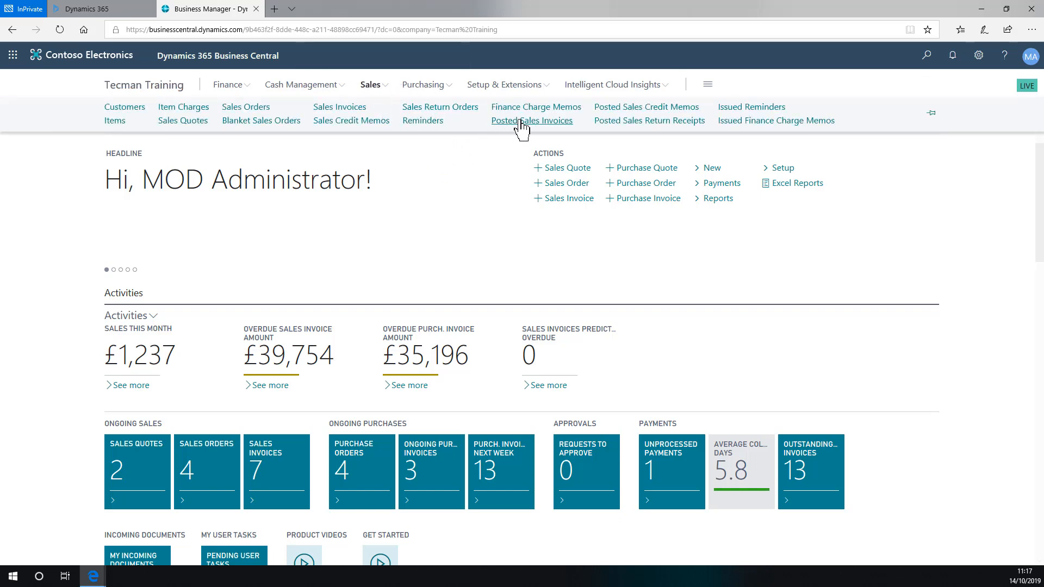
mouse_move(521, 128)
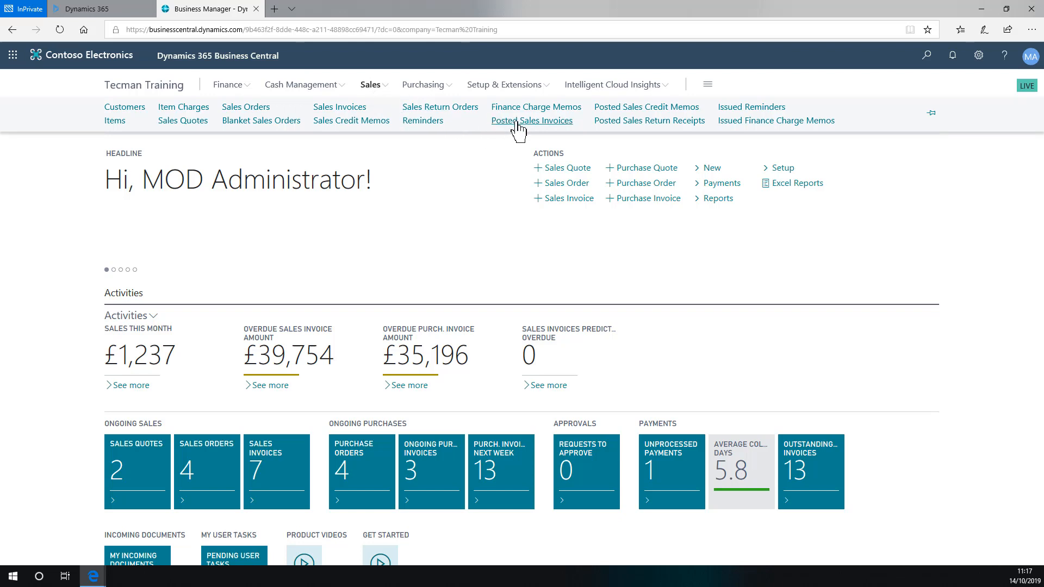
left_click(532, 121)
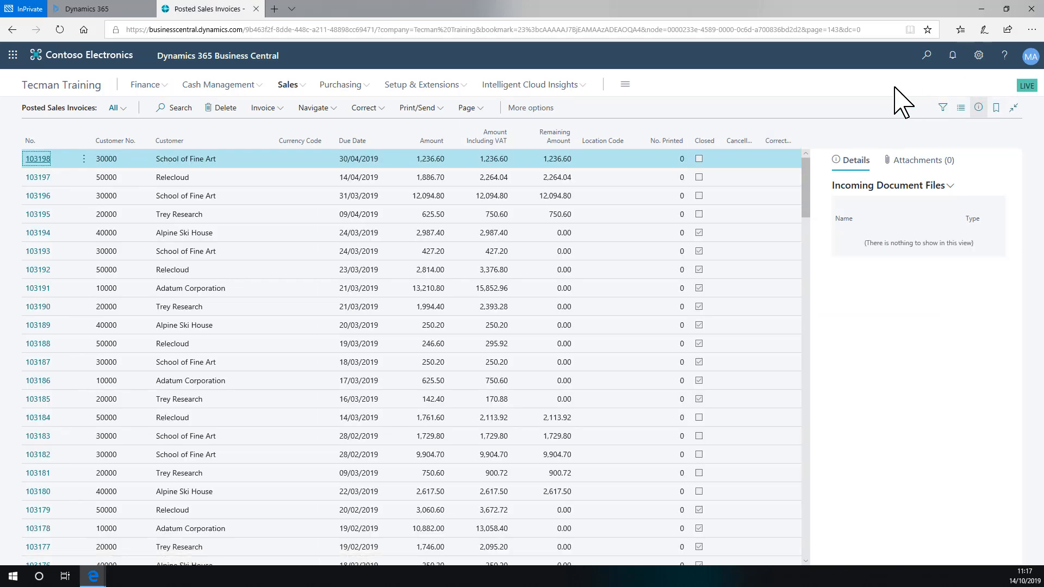
mouse_move(889, 107)
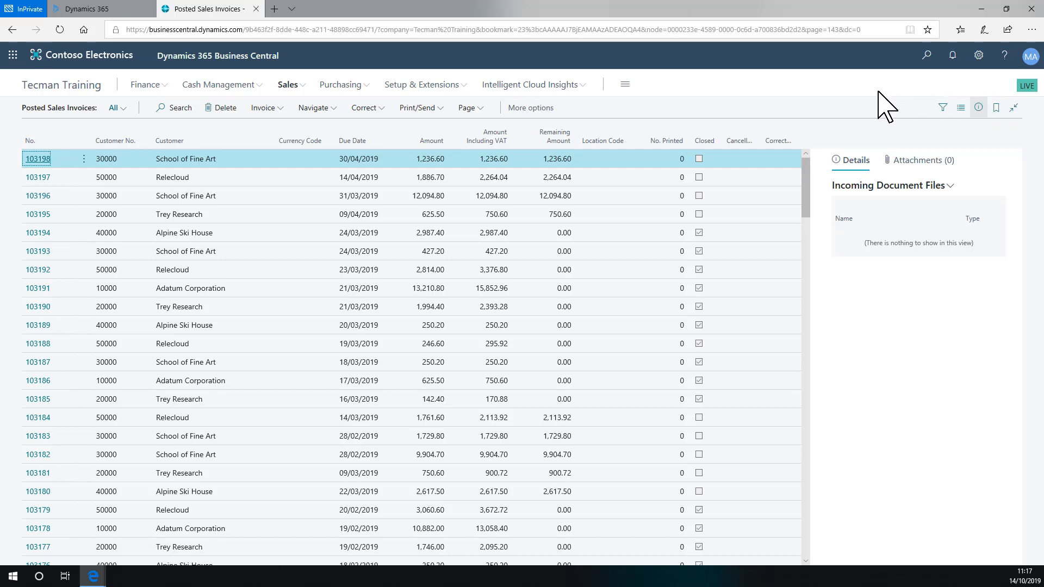
mouse_move(926, 54)
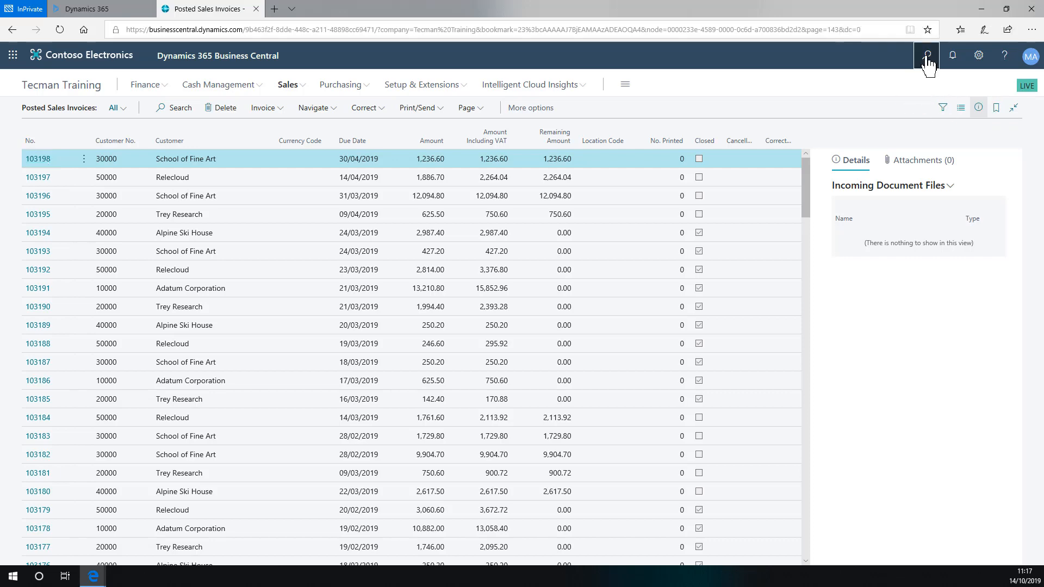
Find Posted Sales Invoices via Tell Me and pop it out into a second window.
type("po sa inv")
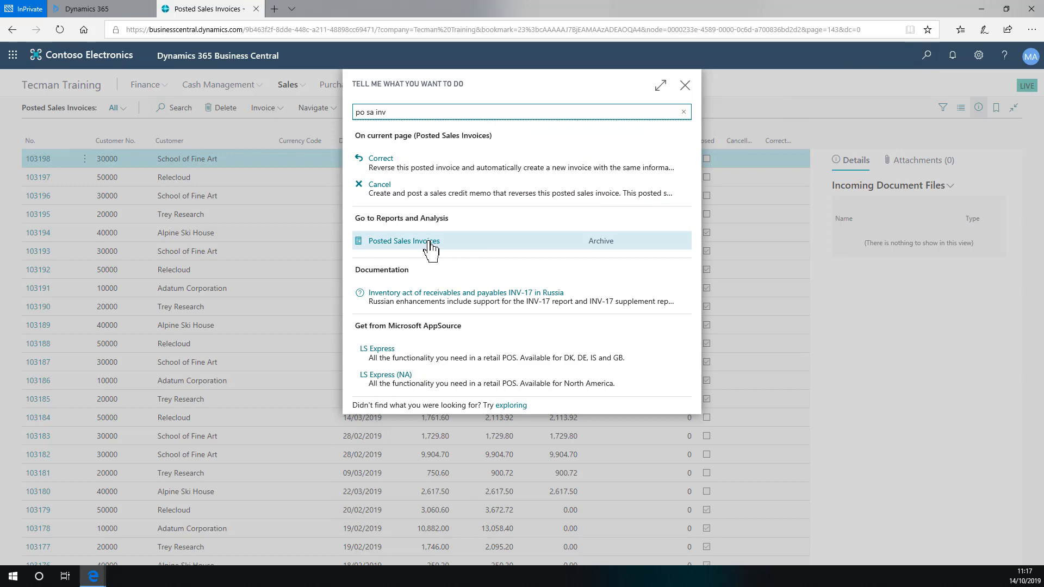
left_click(402, 240)
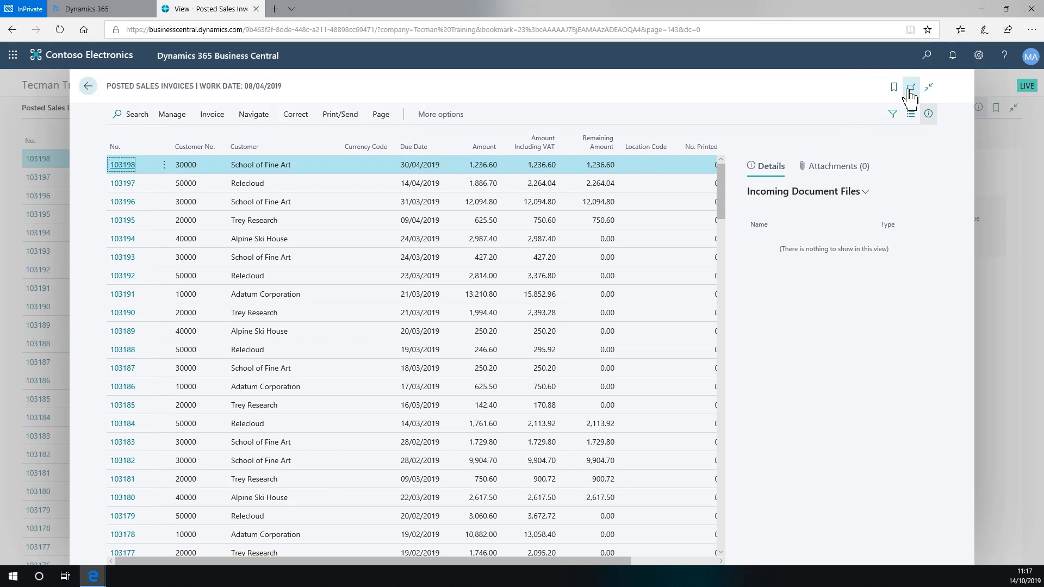
left_click(910, 87)
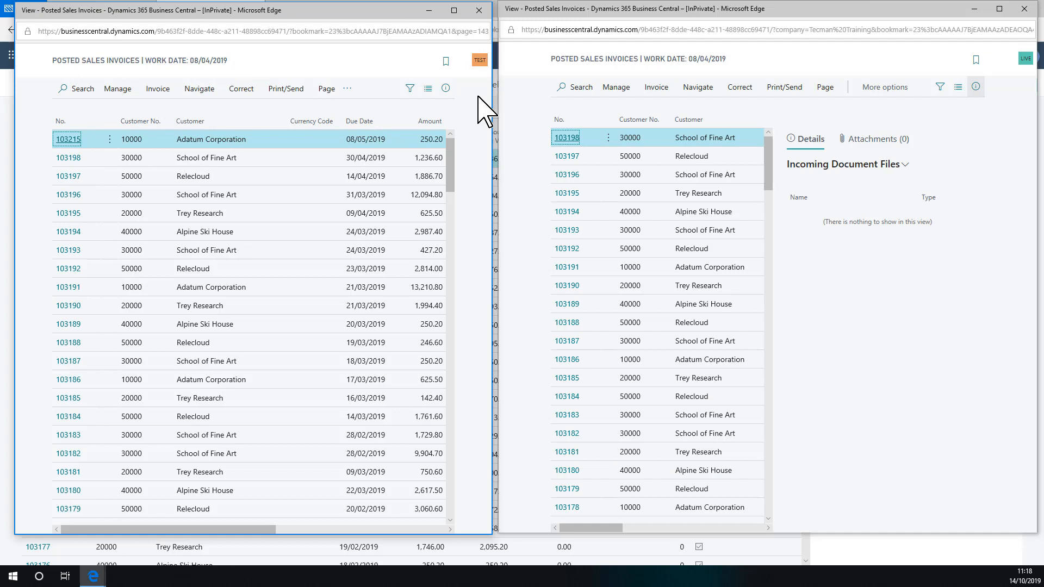
mouse_move(368, 88)
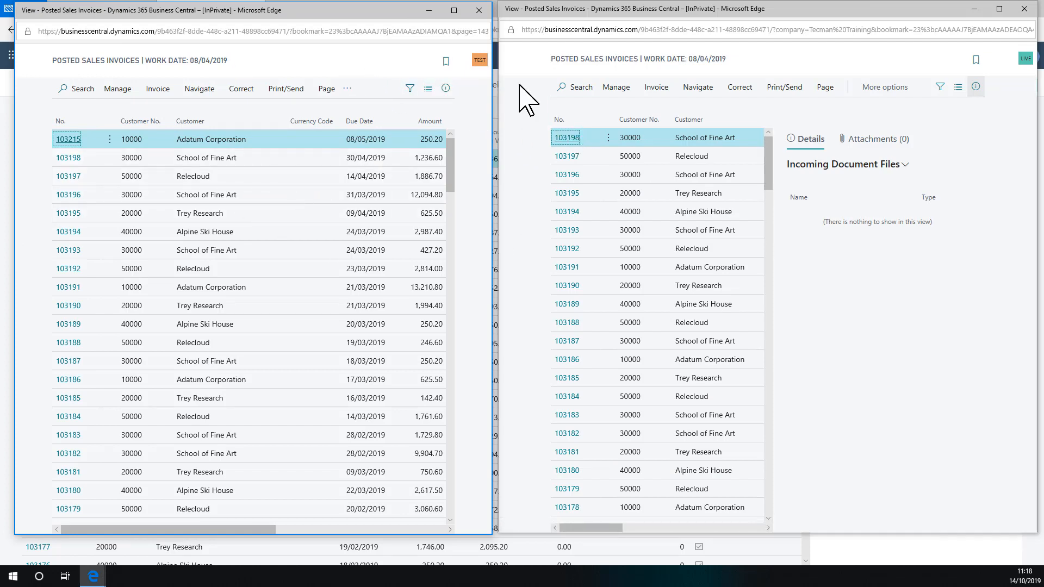
mouse_move(738, 80)
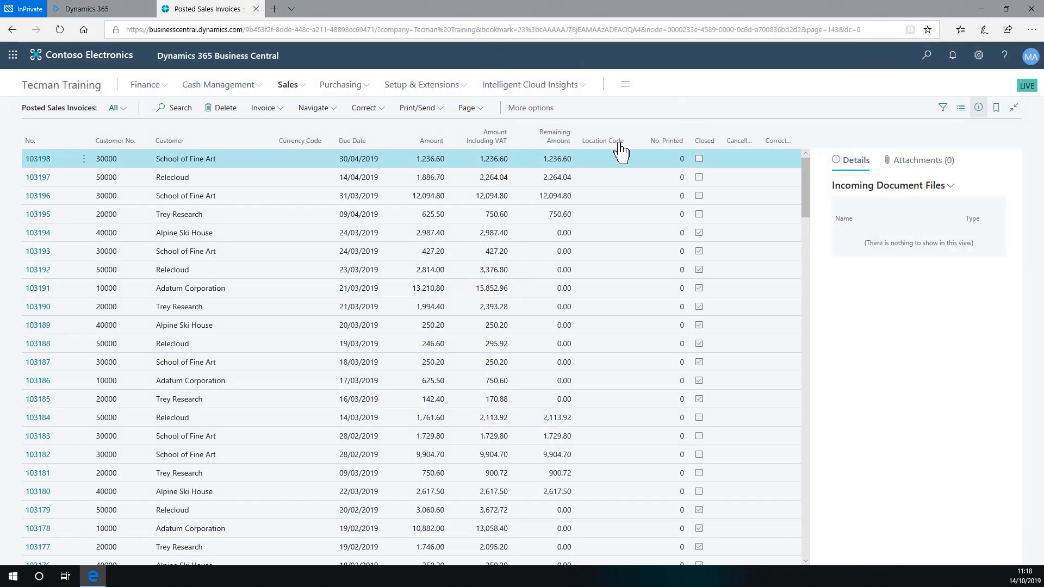
mouse_move(376, 74)
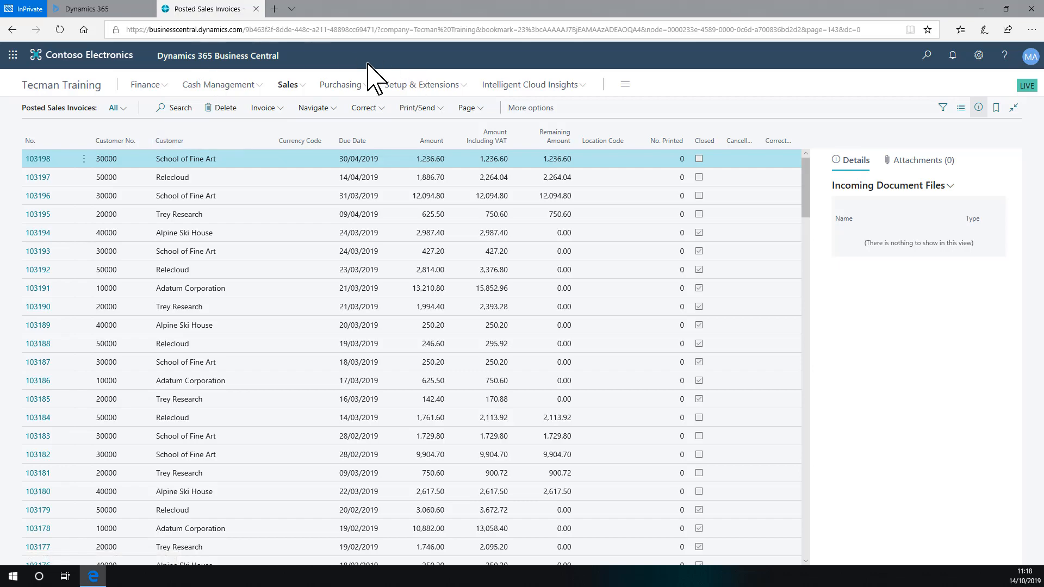